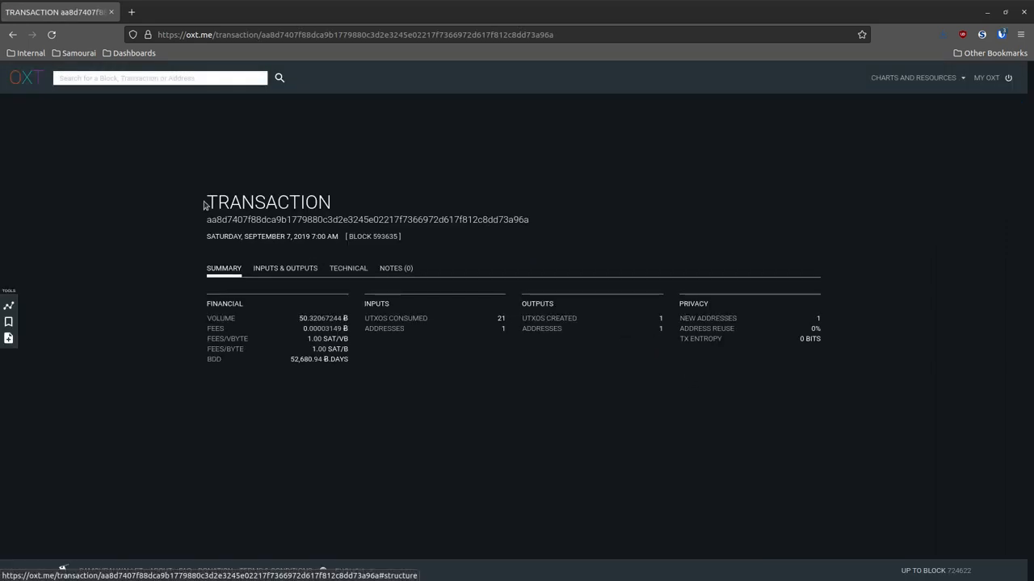
# Review the 21 anonymous-cluster inputs merging into one 50.32067244 BTC output.
pyautogui.click(284, 268)
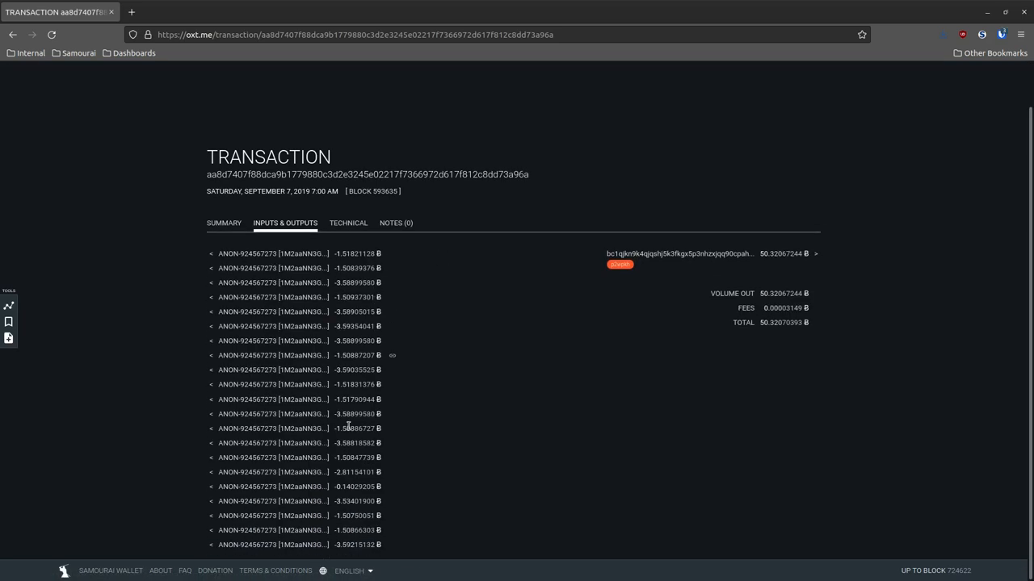
pyautogui.moveTo(735, 260)
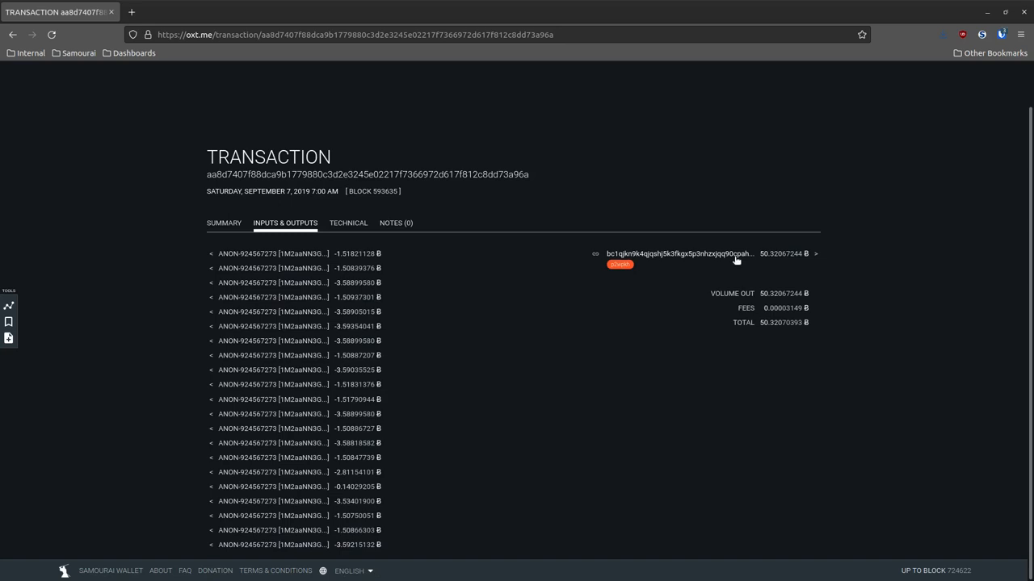
pyautogui.moveTo(818, 253)
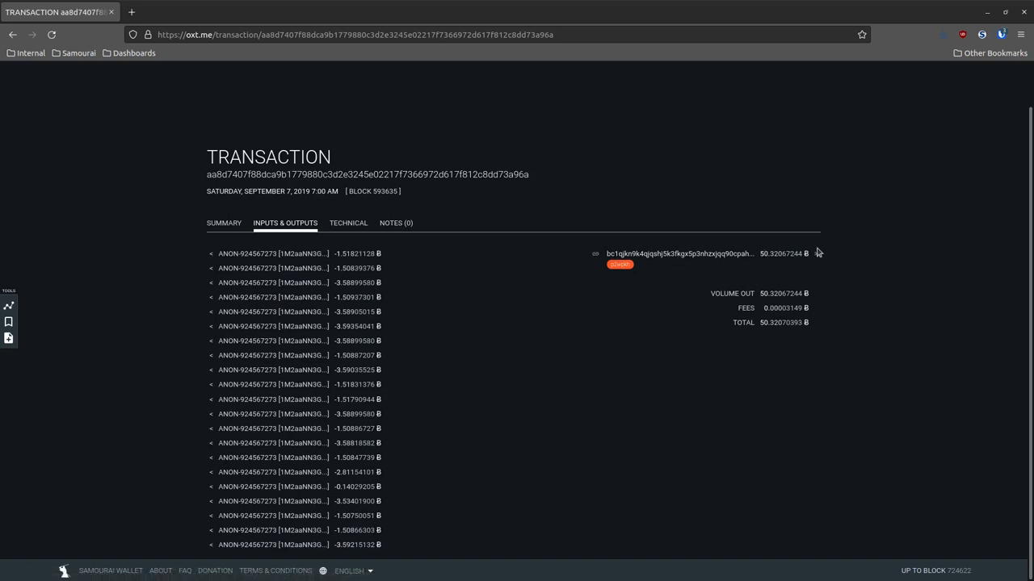
pyautogui.doubleClick(781, 254)
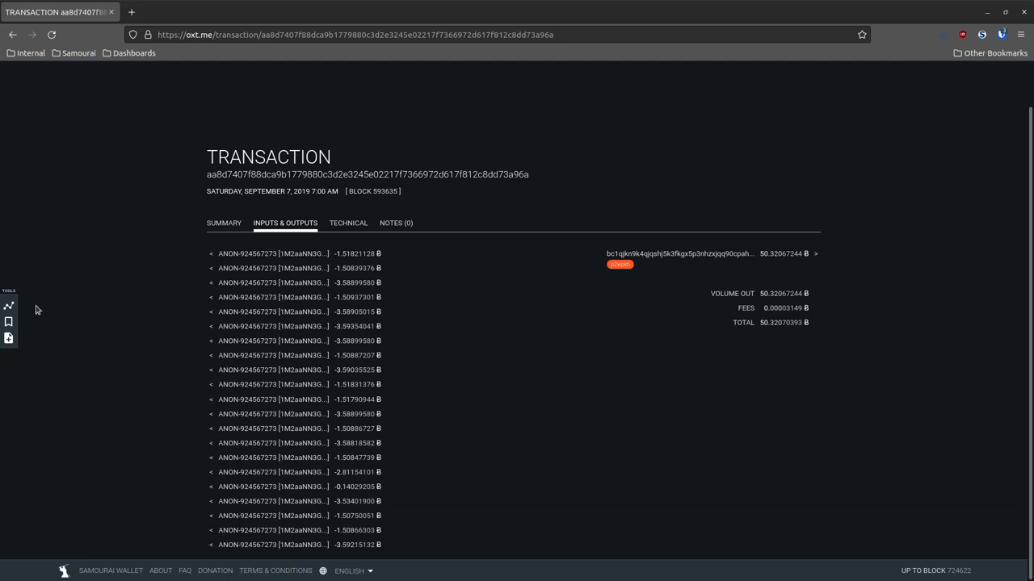
pyautogui.moveTo(9, 305)
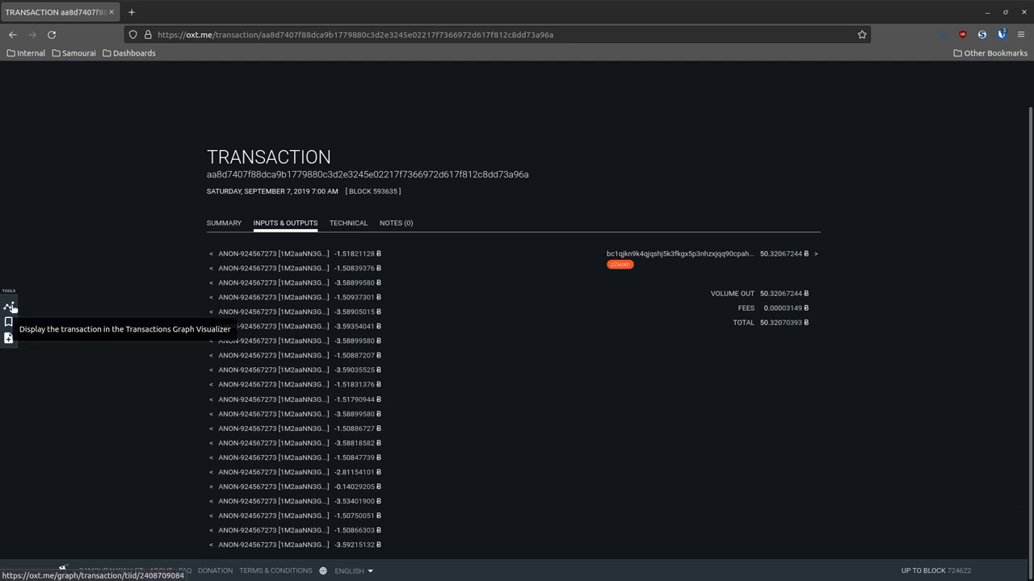
# Graph the transaction and inspect the 74-input spender containing the 50.32067244 BTC input.
pyautogui.click(11, 307)
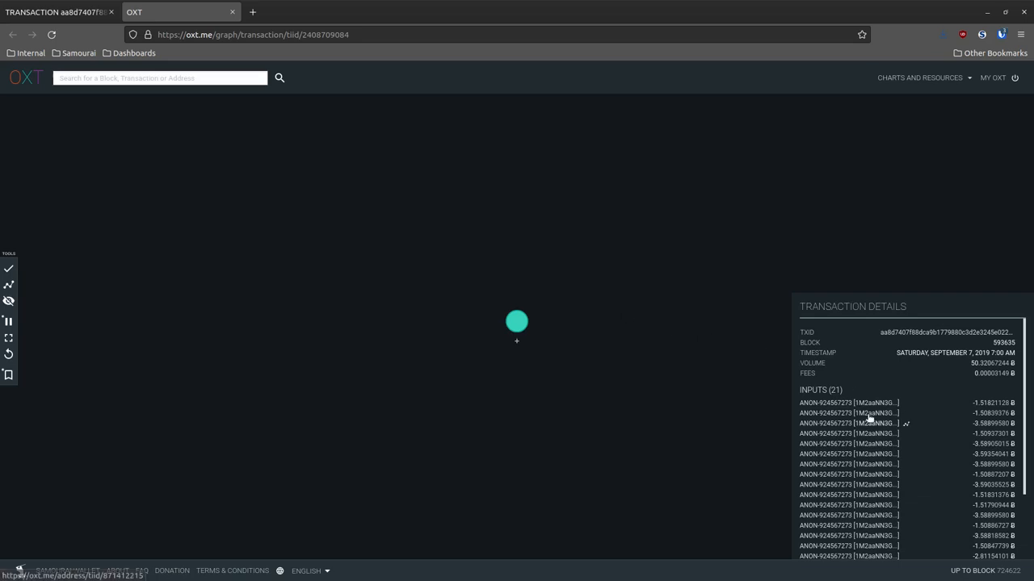
pyautogui.scroll(-3)
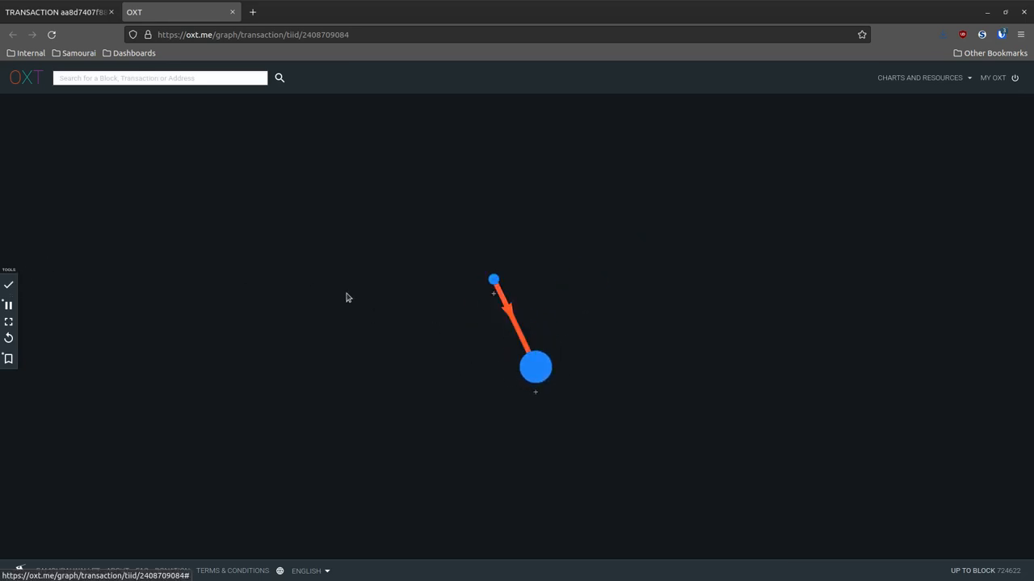
pyautogui.click(535, 366)
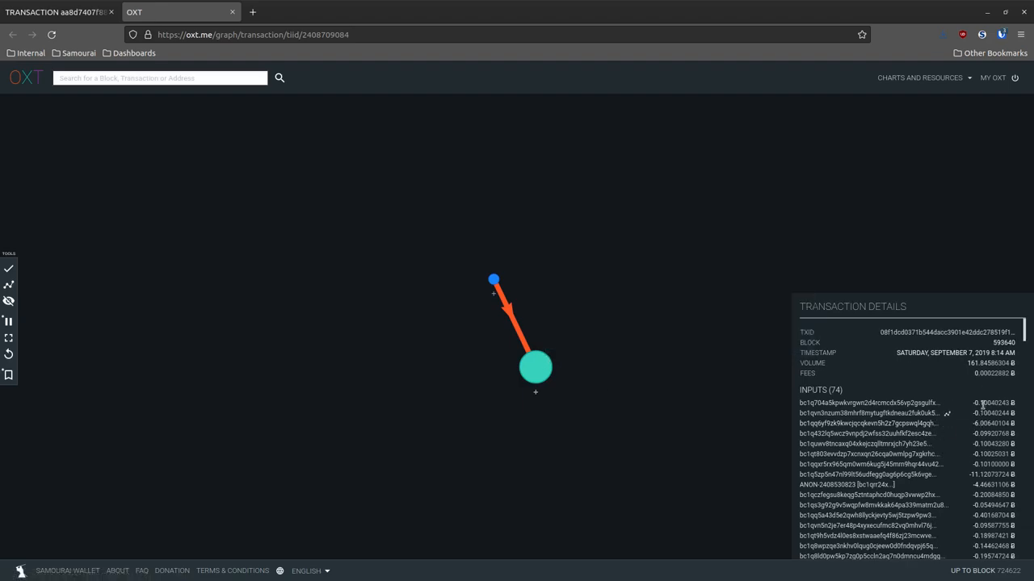
pyautogui.scroll(-3)
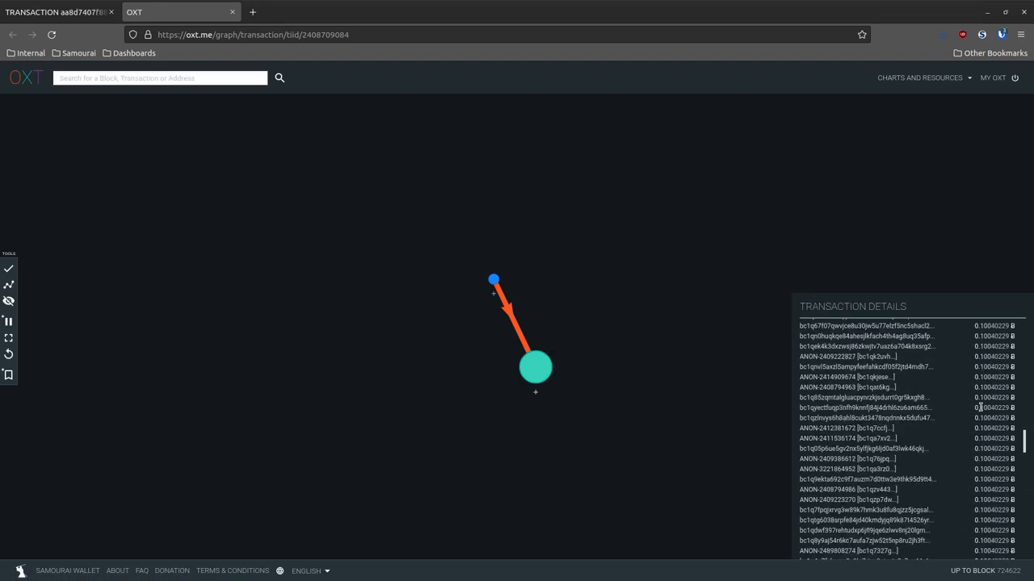
pyautogui.scroll(-3)
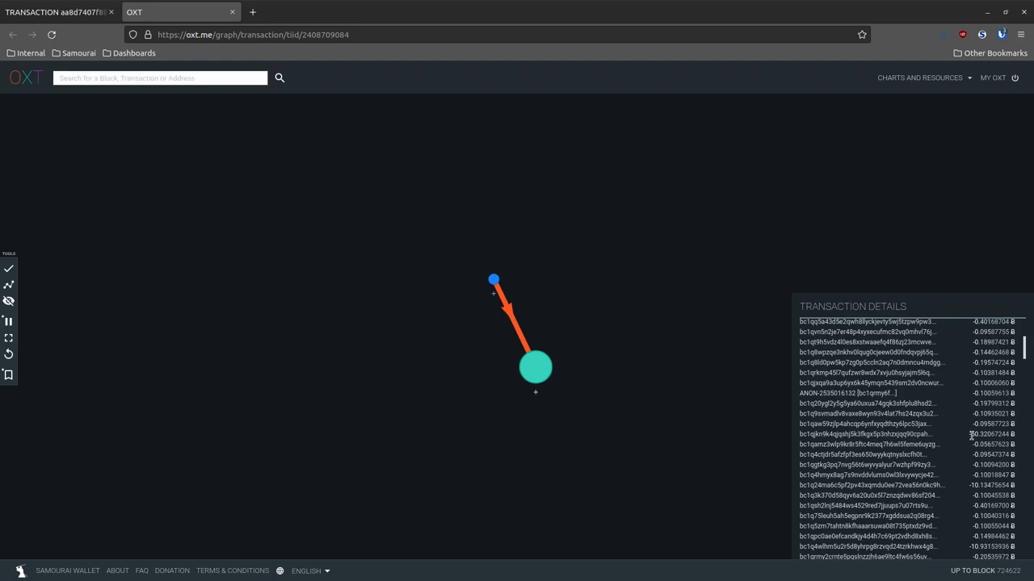
pyautogui.doubleClick(991, 435)
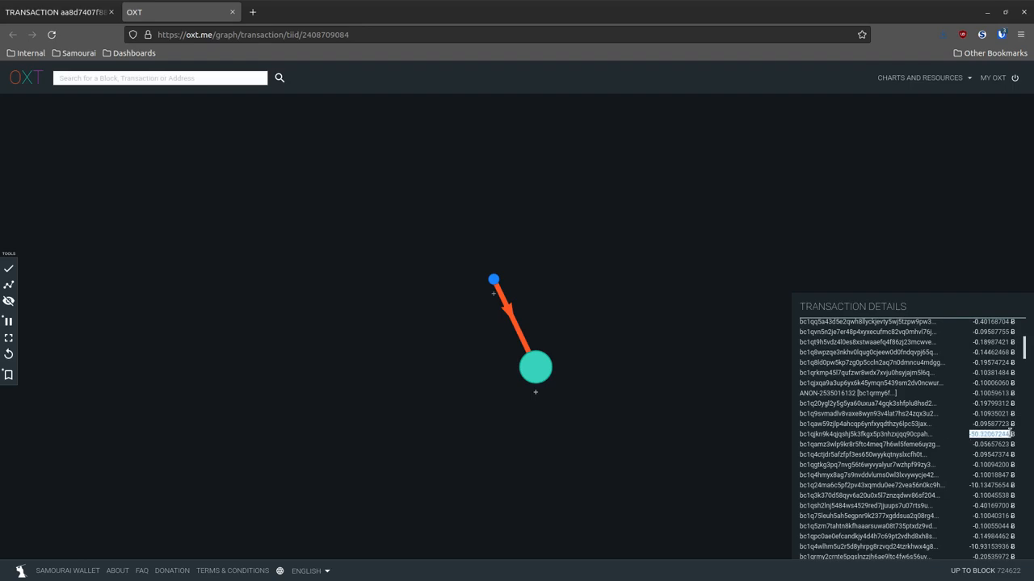
pyautogui.scroll(-3)
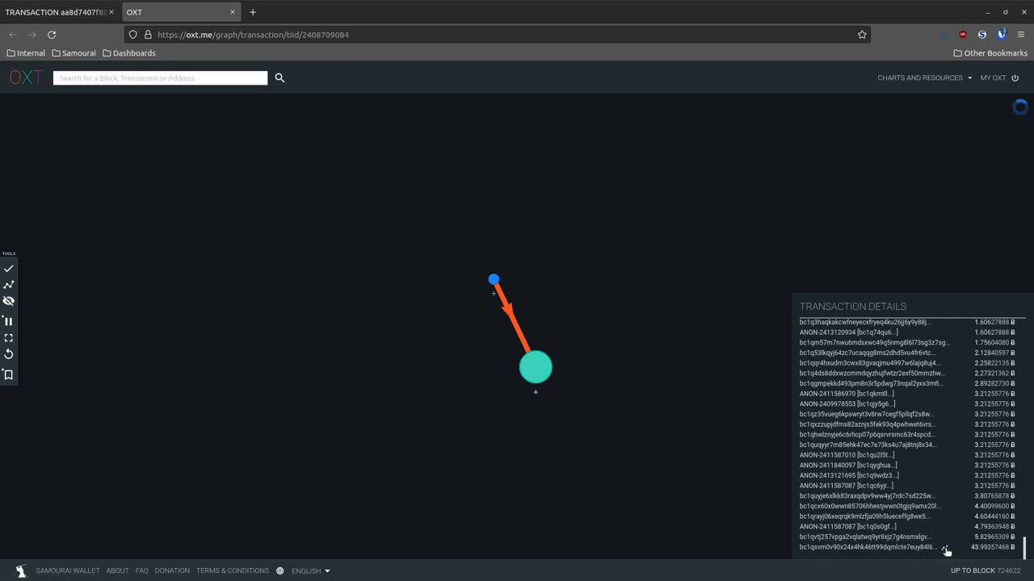
# Expand the 43.99357468 BTC output into further large interlinked spending transactions.
pyautogui.click(535, 367)
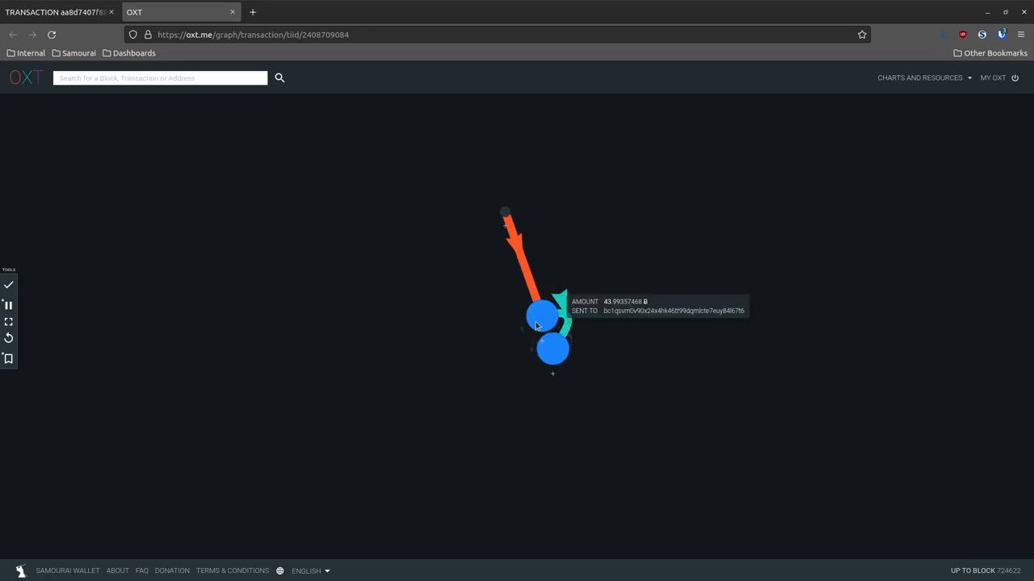
pyautogui.moveTo(459, 369)
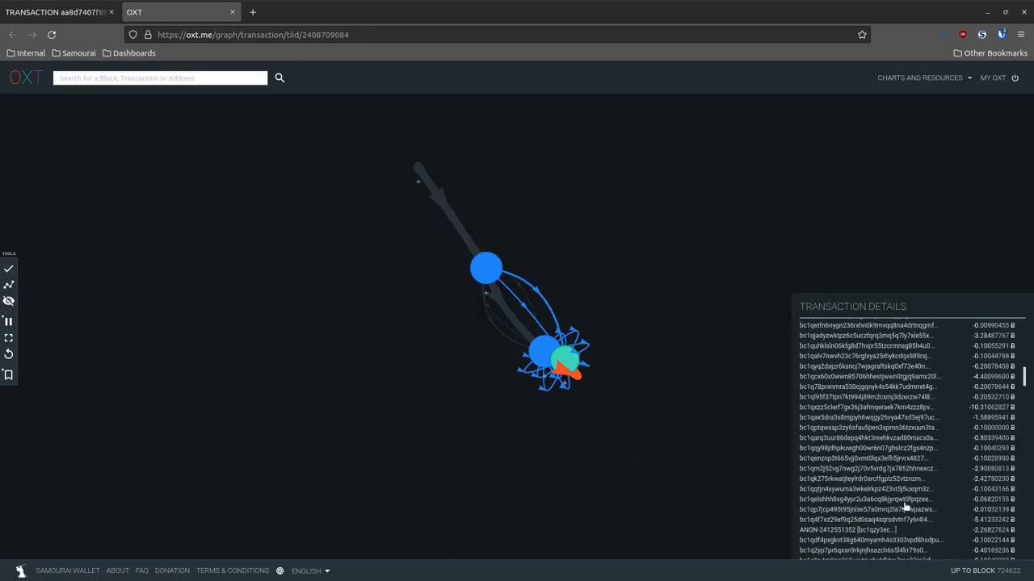
pyautogui.scroll(-3)
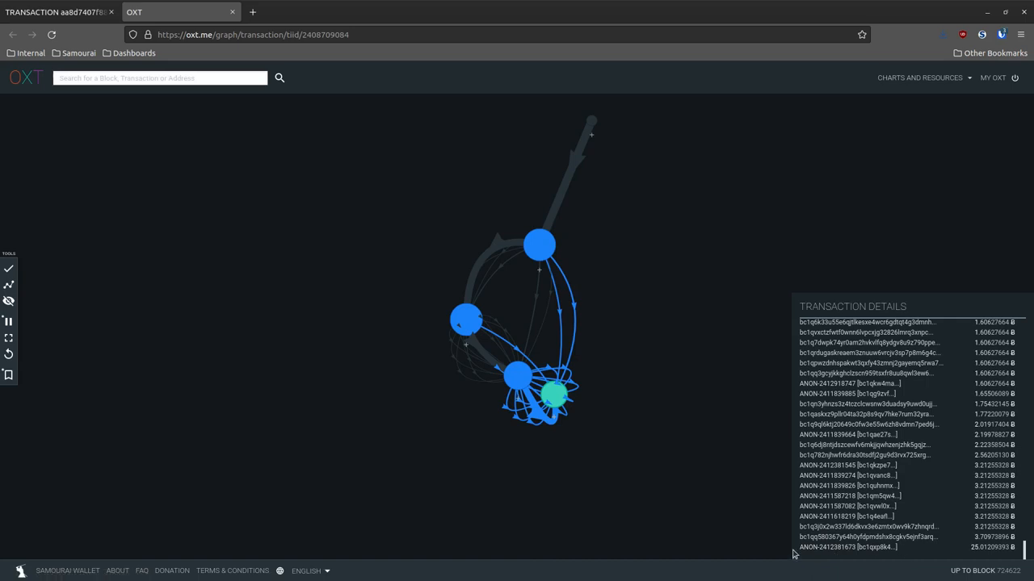
pyautogui.moveTo(905, 549)
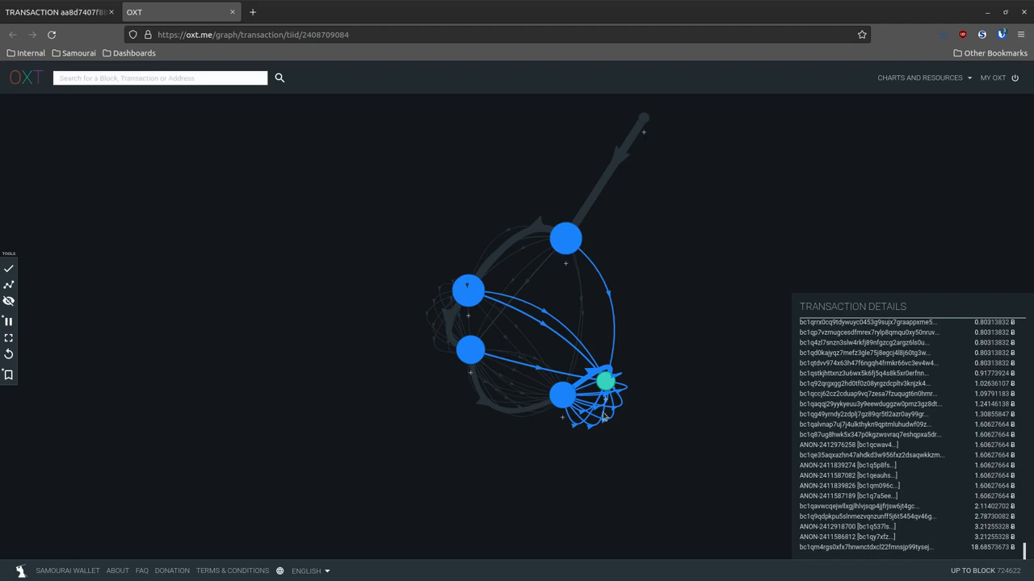
pyautogui.click(606, 380)
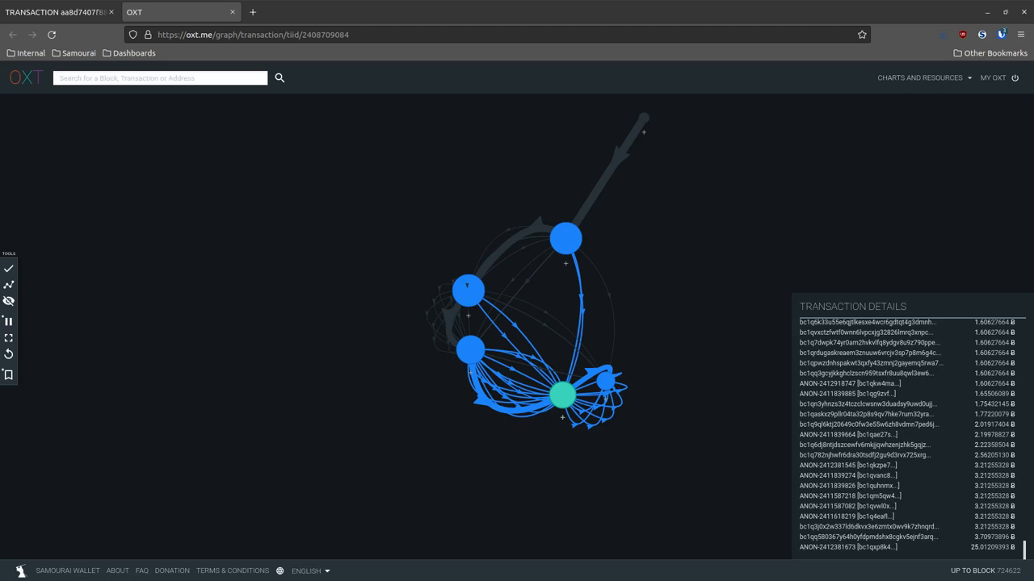
pyautogui.moveTo(942, 316)
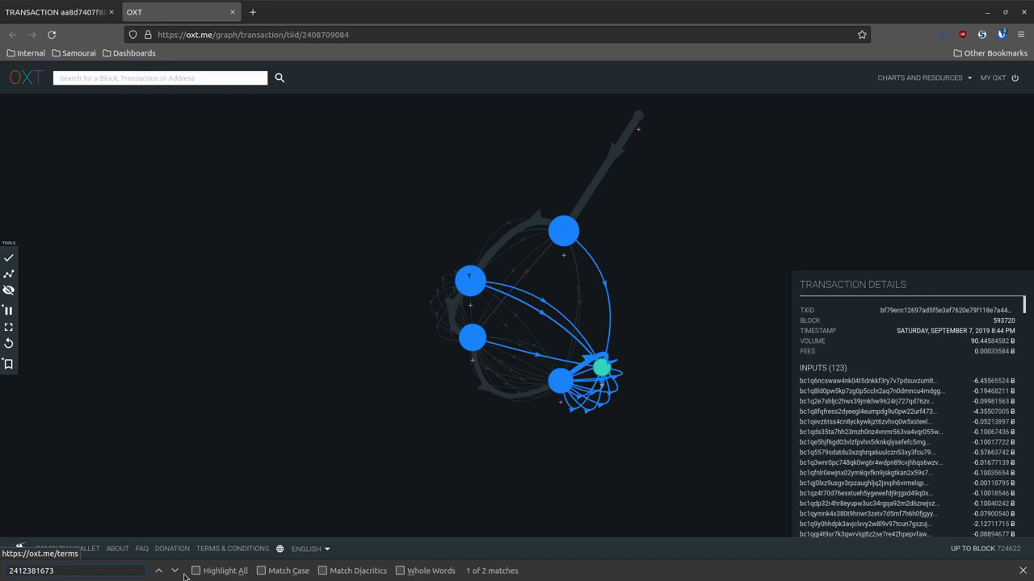
pyautogui.click(174, 571)
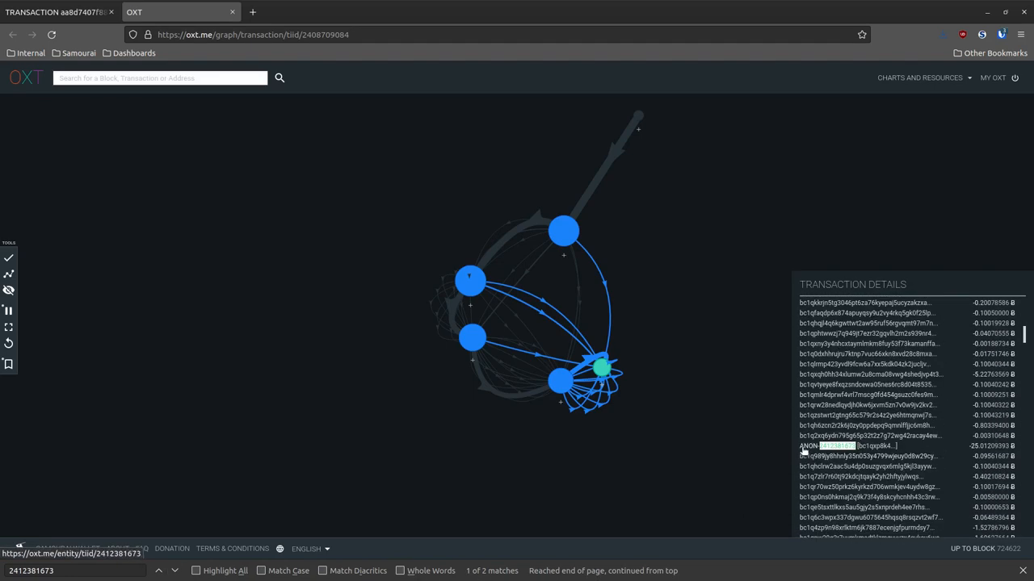
pyautogui.moveTo(876, 446)
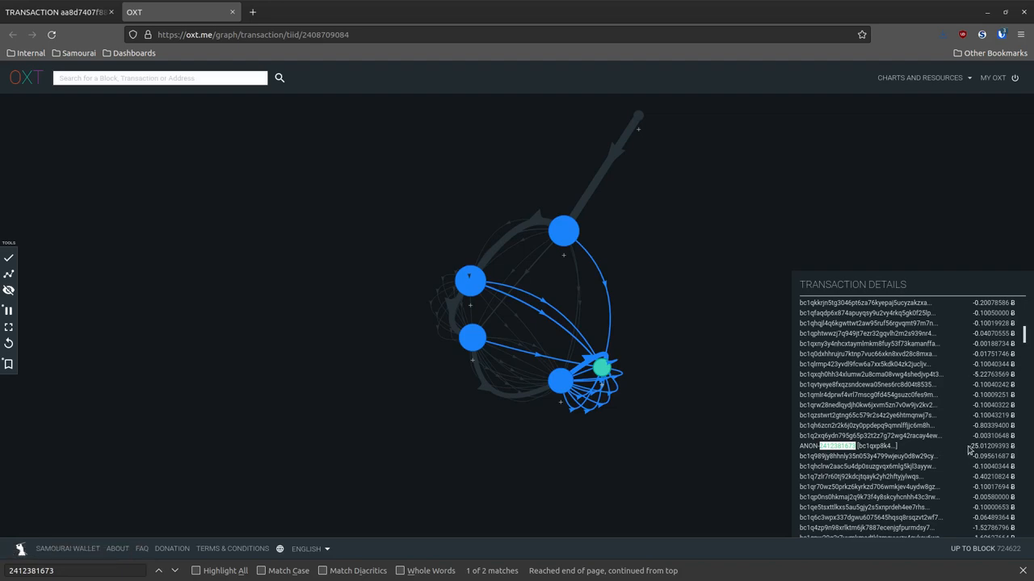
pyautogui.scroll(-3)
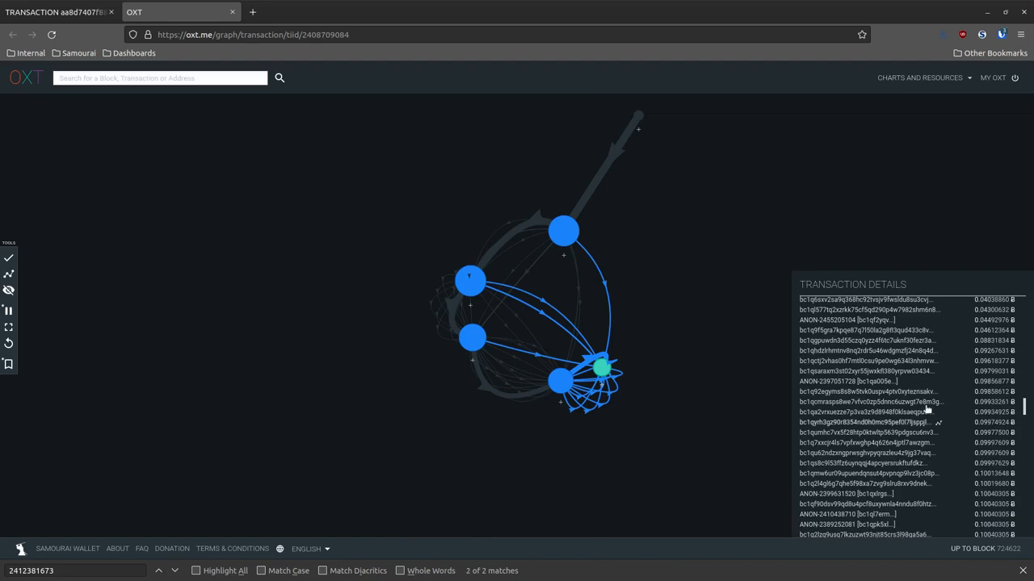
pyautogui.scroll(-3)
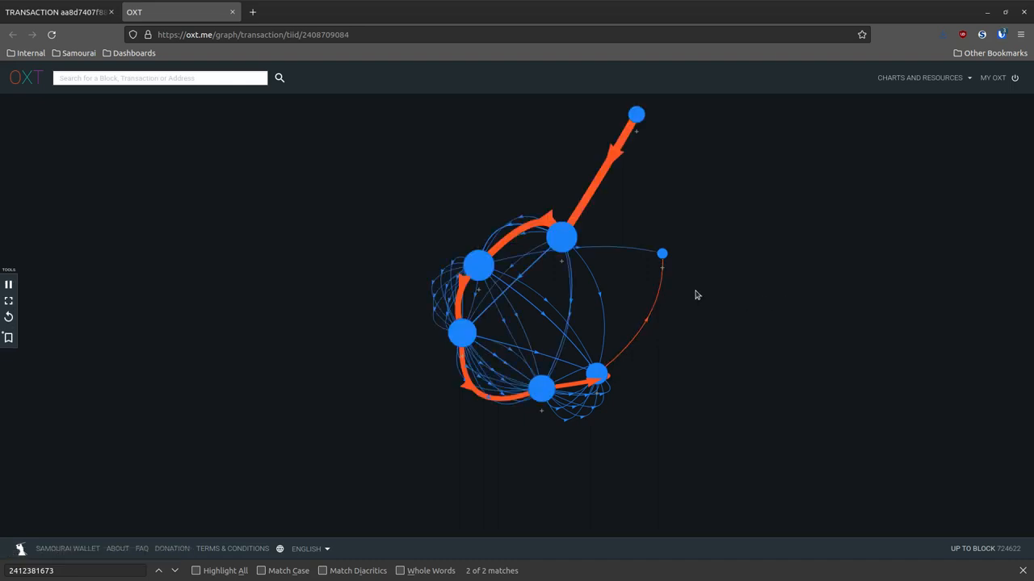
pyautogui.click(662, 253)
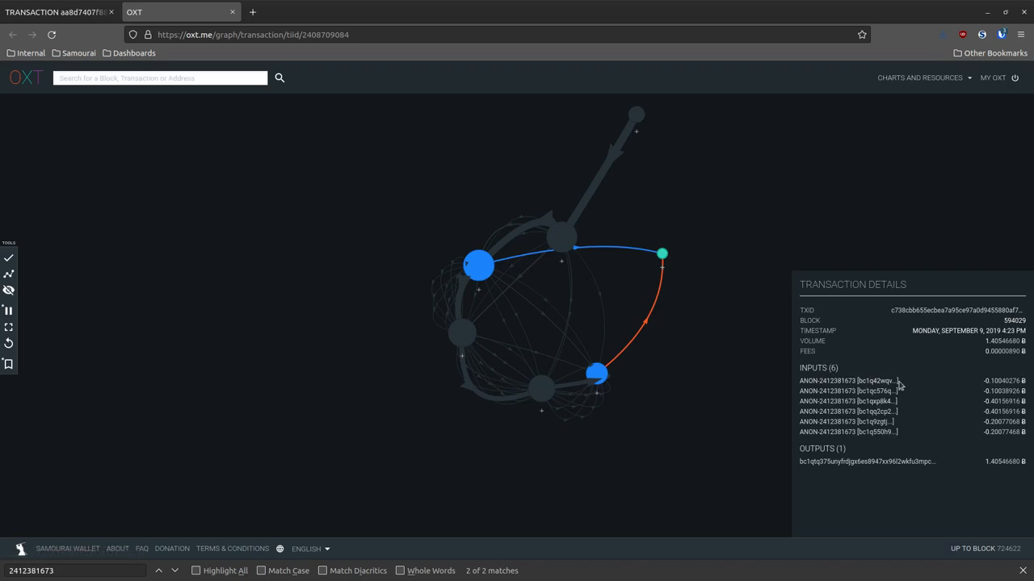
pyautogui.moveTo(905, 434)
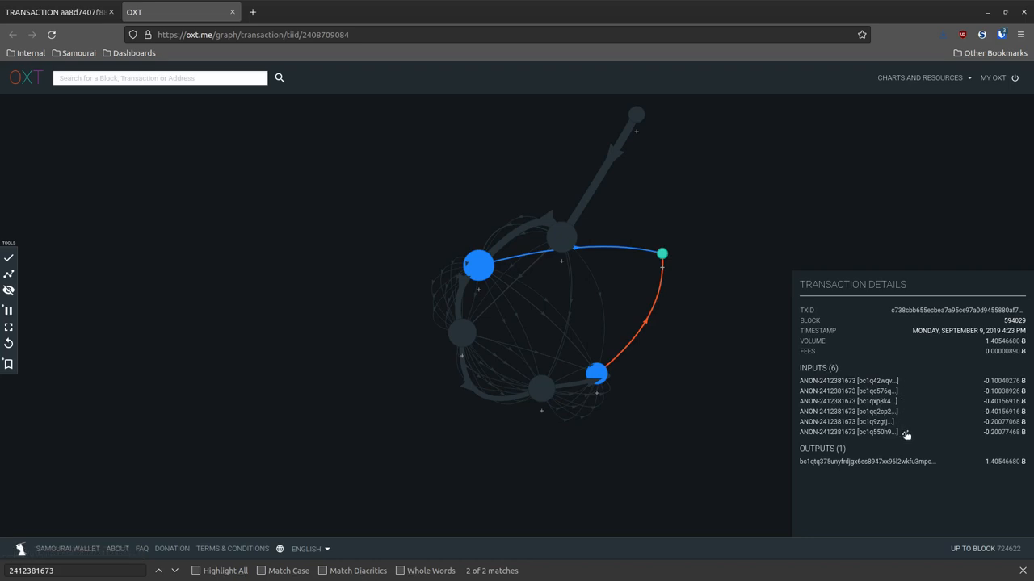
pyautogui.moveTo(906, 385)
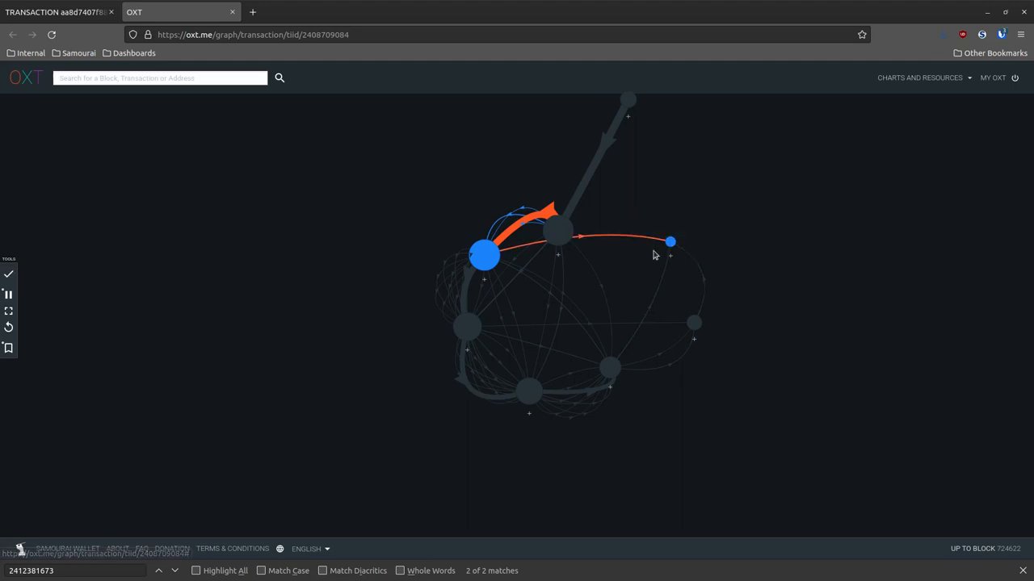
# Expand linked transactions past the consolidation, following the p=100% links to the outgoing node.
pyautogui.click(670, 240)
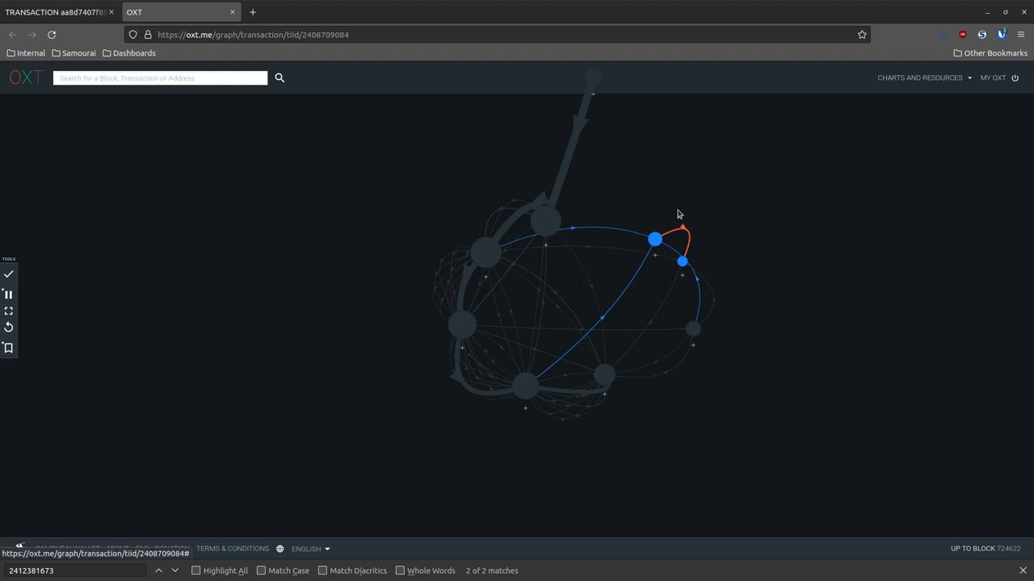
pyautogui.click(683, 261)
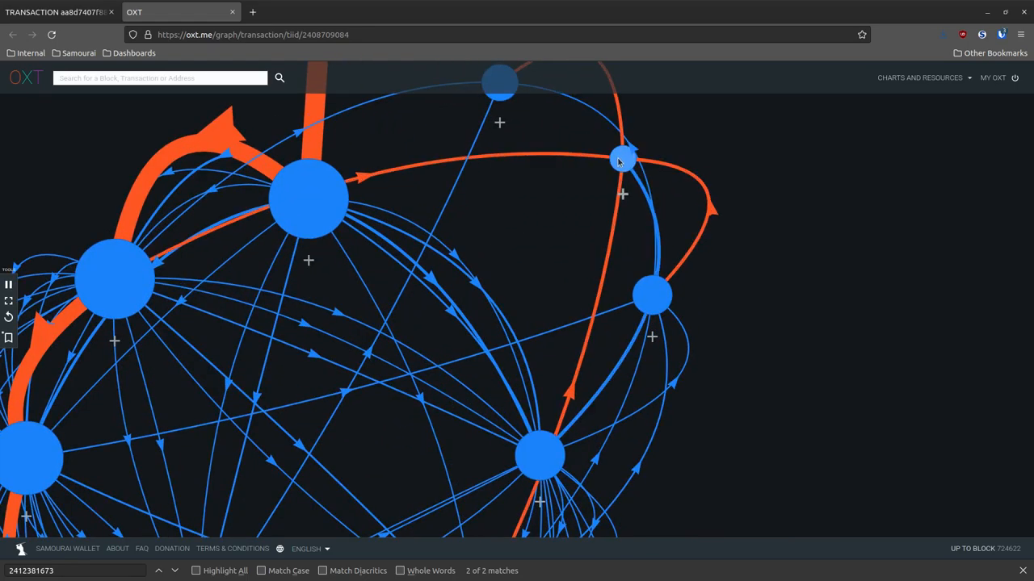
pyautogui.click(622, 157)
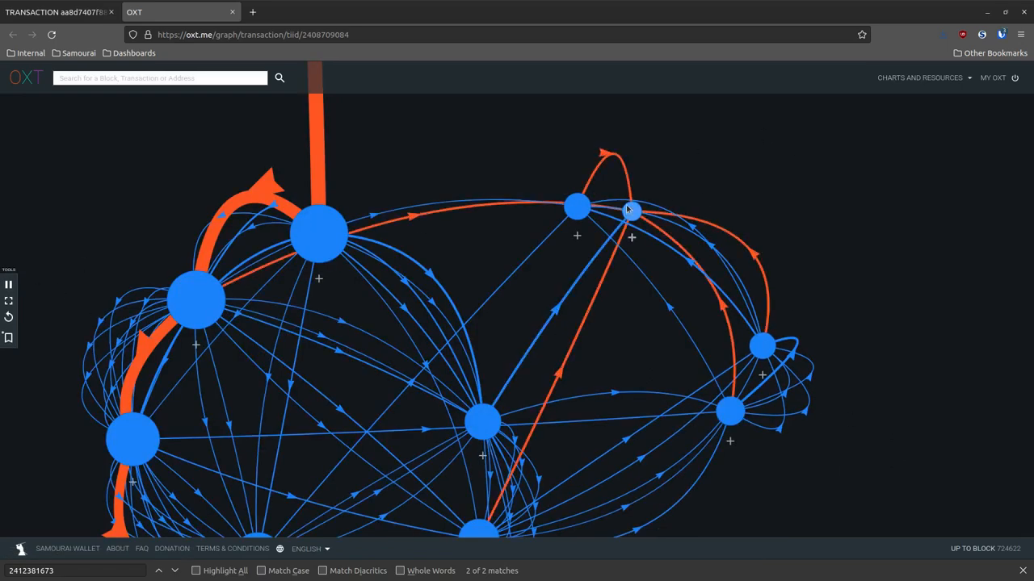
pyautogui.click(632, 212)
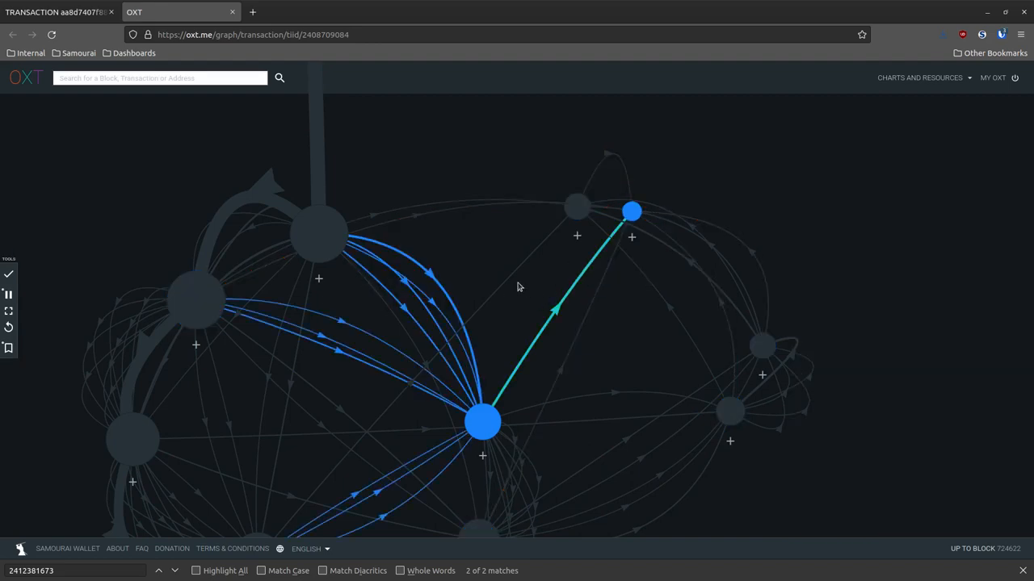
pyautogui.click(8, 284)
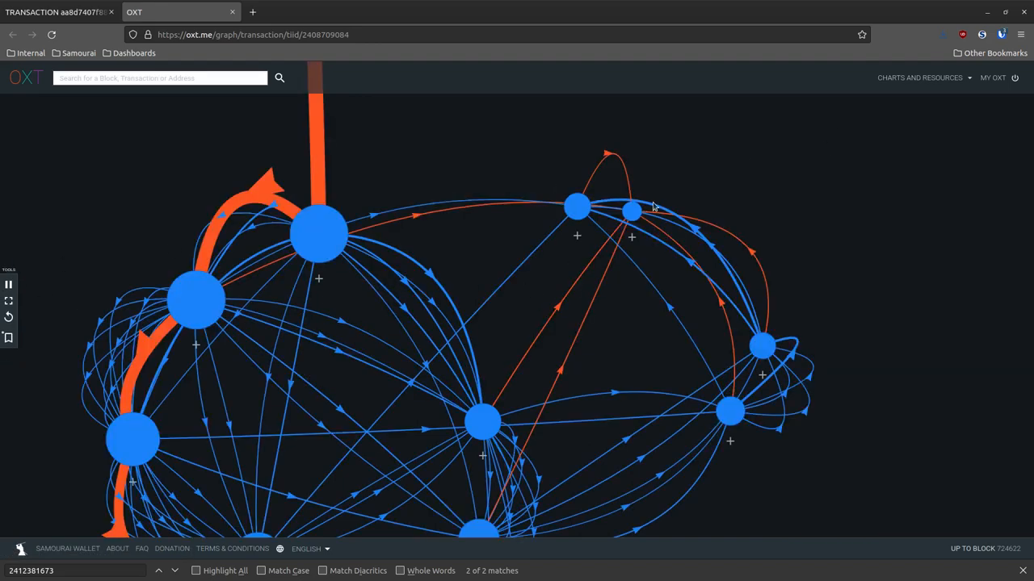
pyautogui.click(632, 210)
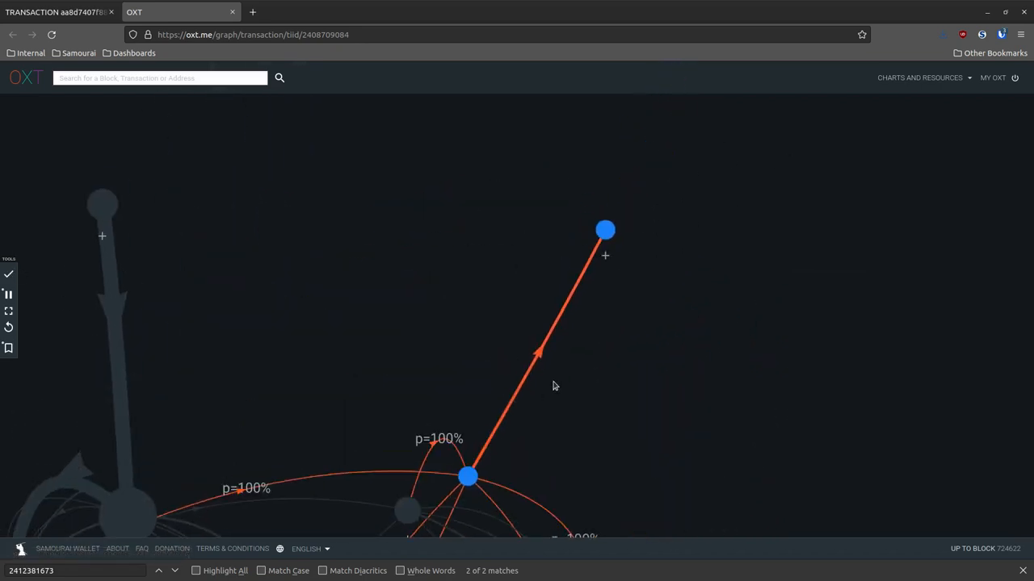
# Confirm the 1.40546567 BTC Poloniex payment, then view the 123-input mix transaction's details.
pyautogui.click(606, 230)
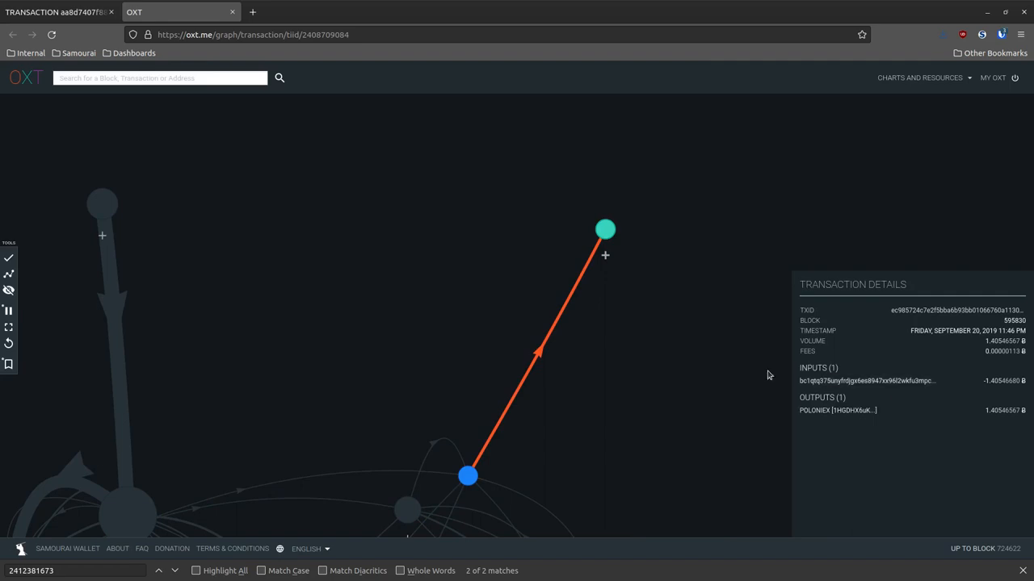
pyautogui.moveTo(681, 315)
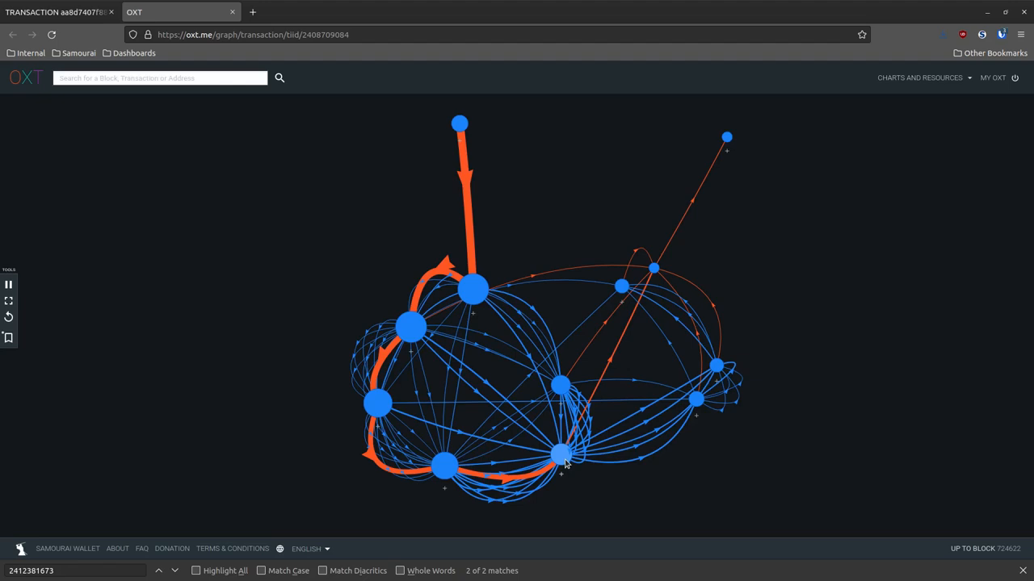
pyautogui.click(562, 453)
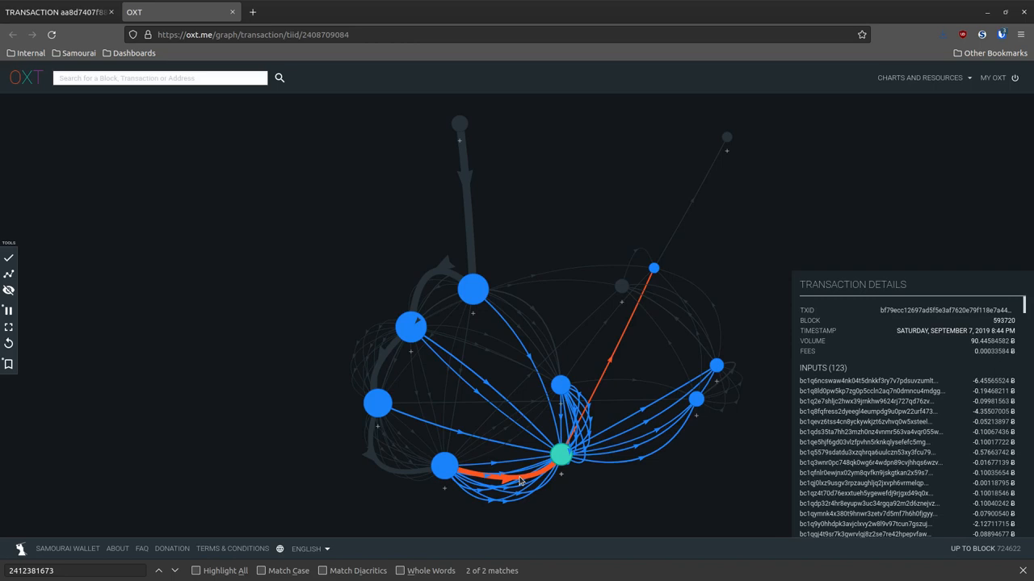
pyautogui.moveTo(679, 279)
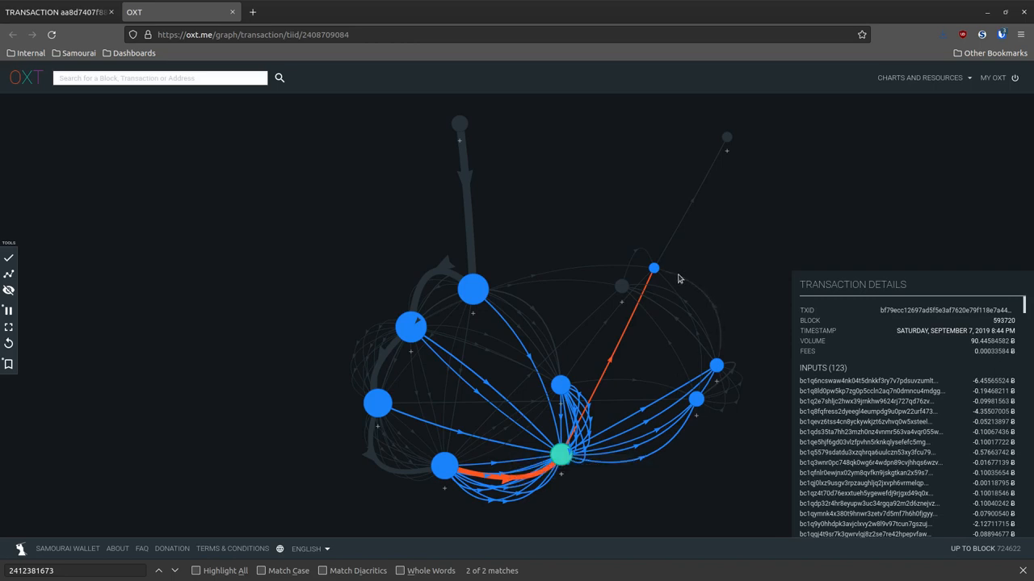
# Reopen the final transaction sending its single 1.40546567 BTC output to Poloniex.
pyautogui.click(654, 268)
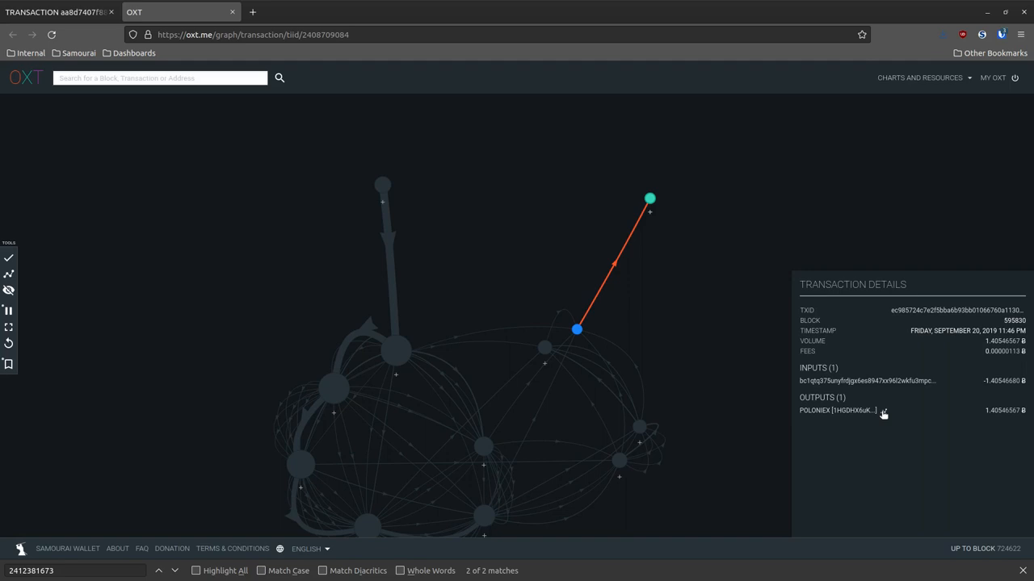
pyautogui.moveTo(882, 416)
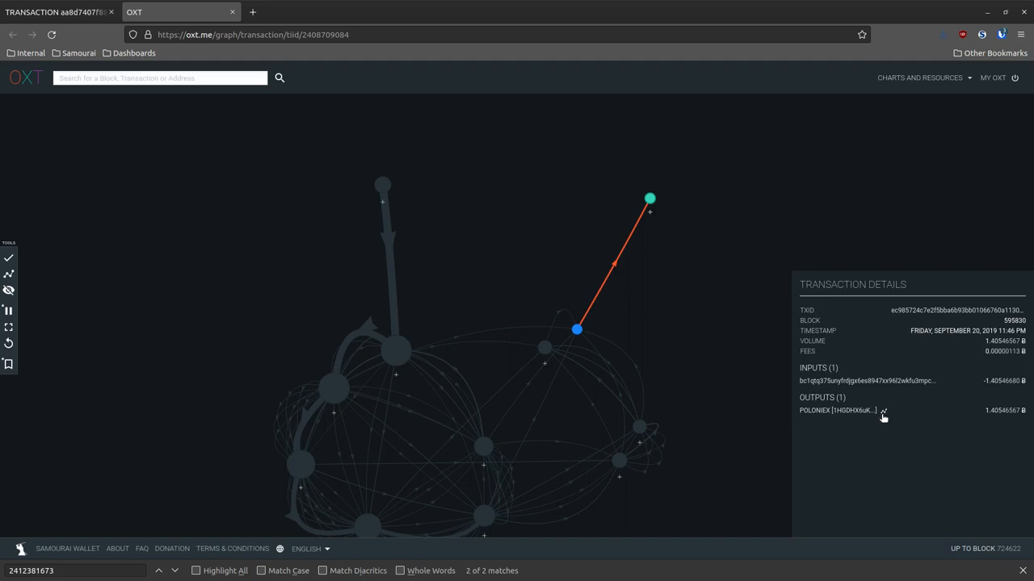
pyautogui.moveTo(888, 415)
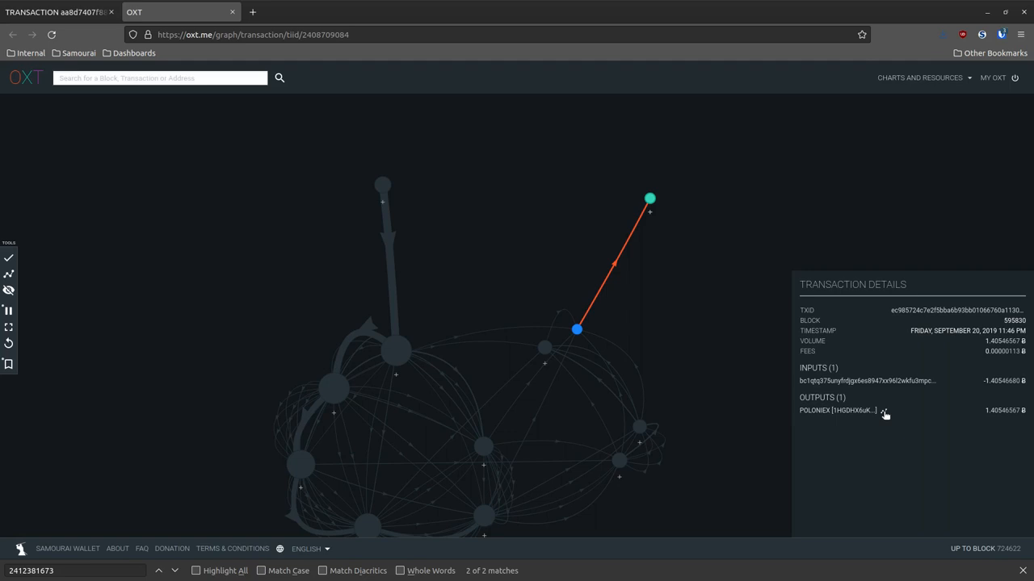
pyautogui.moveTo(884, 414)
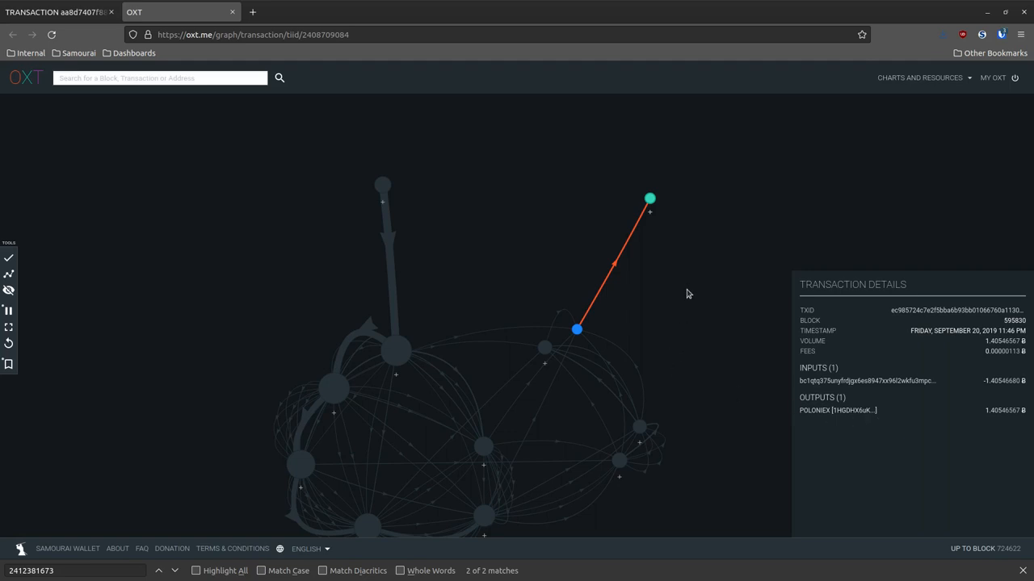
pyautogui.moveTo(724, 299)
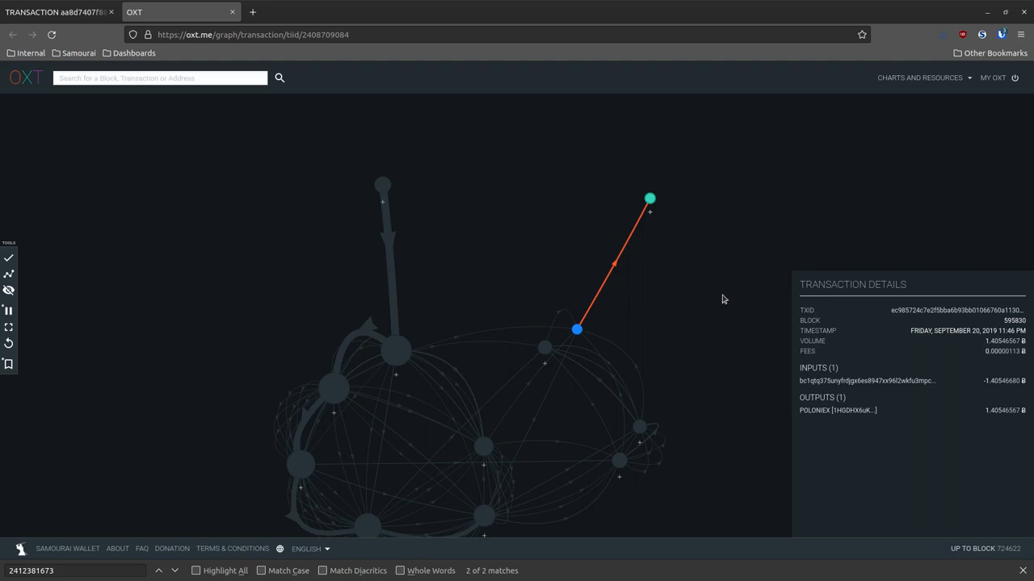